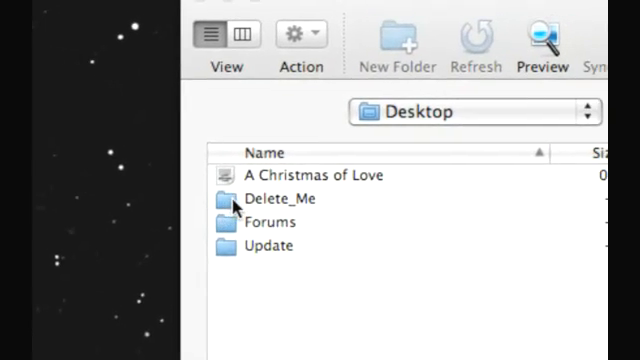
Open the local Update folder and the Favorites collection of saved servers
{"action": "double_click", "coordinate": [272, 198]}
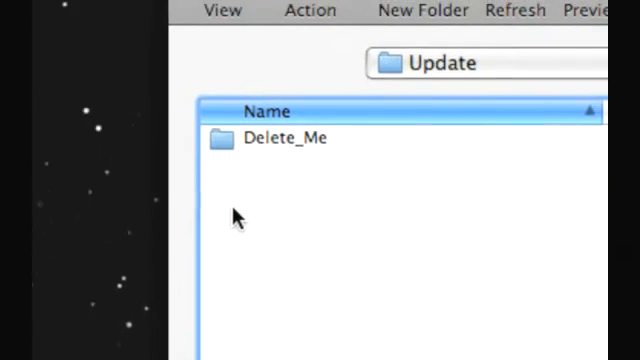
{"action": "double_click", "coordinate": [280, 139]}
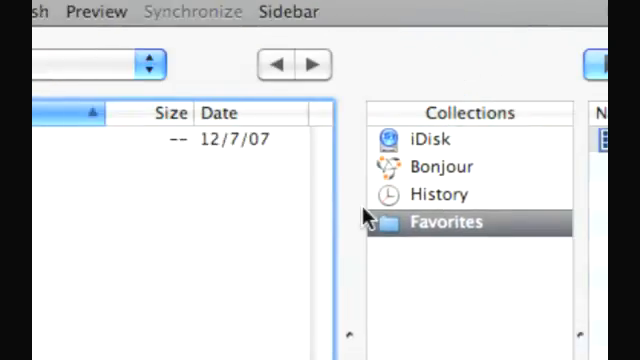
Connect to BullBoyKennels from Favorites and open test_folder on the server
{"action": "left_click", "coordinate": [444, 222]}
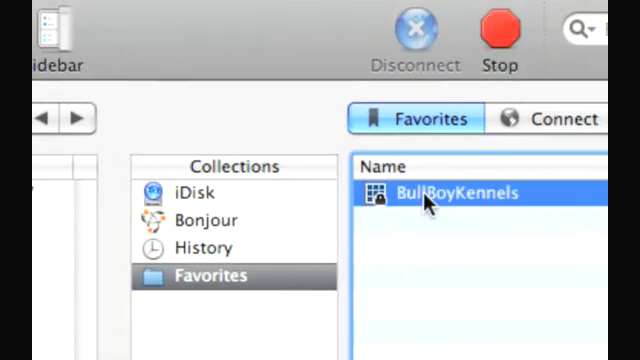
{"action": "double_click", "coordinate": [453, 192]}
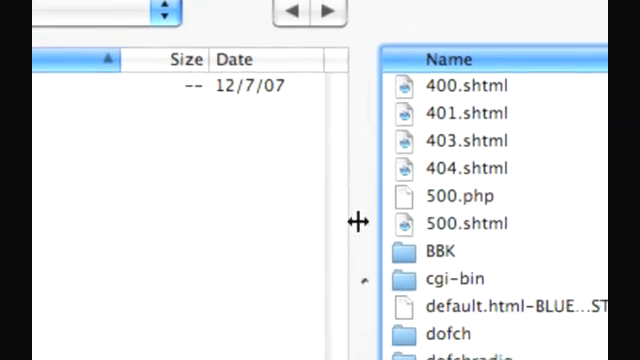
{"action": "scroll", "scroll_direction": "down", "scroll_amount": 3}
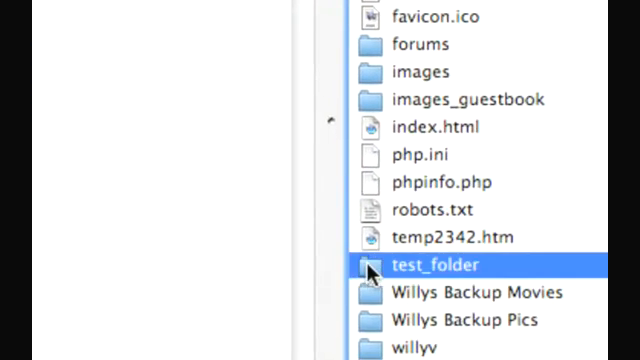
{"action": "double_click", "coordinate": [433, 264]}
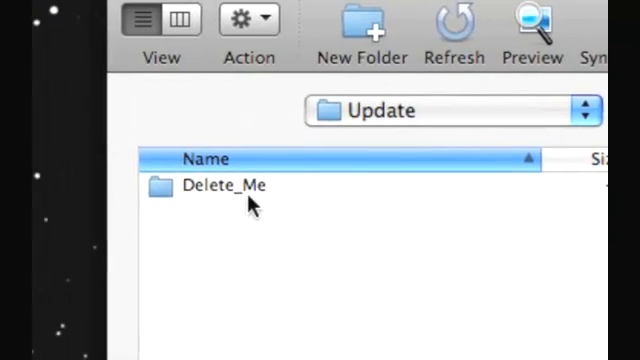
Upload Delete_Me into test_folder, replacing all conflicting server files via Apply to all
{"action": "left_click", "coordinate": [230, 186]}
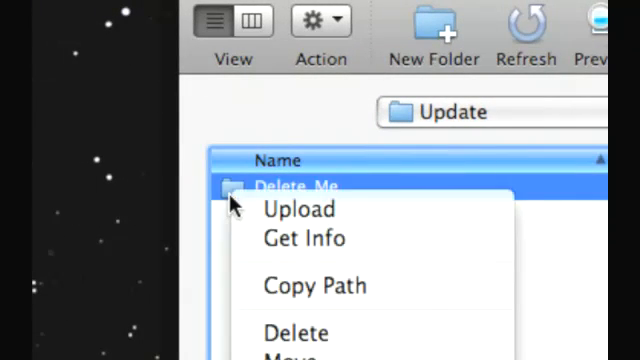
{"action": "mouse_move", "coordinate": [286, 204]}
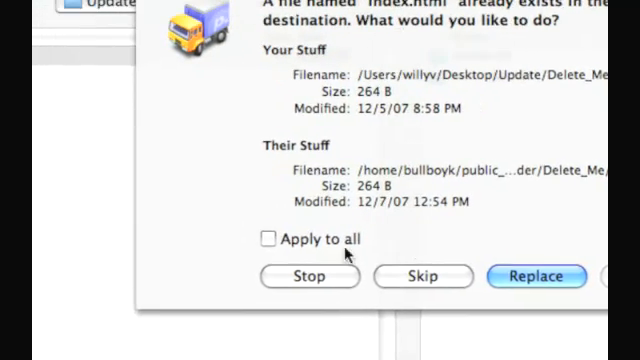
{"action": "left_click", "coordinate": [267, 237]}
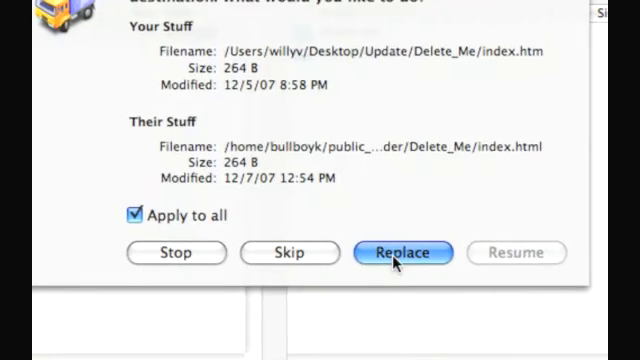
{"action": "left_click", "coordinate": [402, 252]}
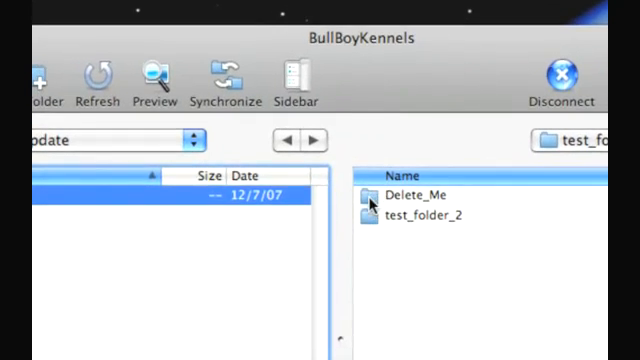
{"action": "double_click", "coordinate": [418, 194]}
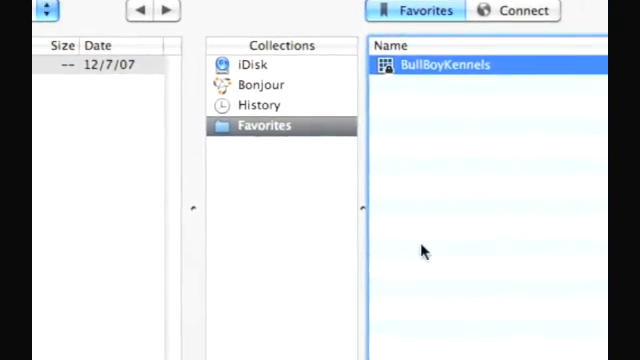
{"action": "double_click", "coordinate": [447, 64]}
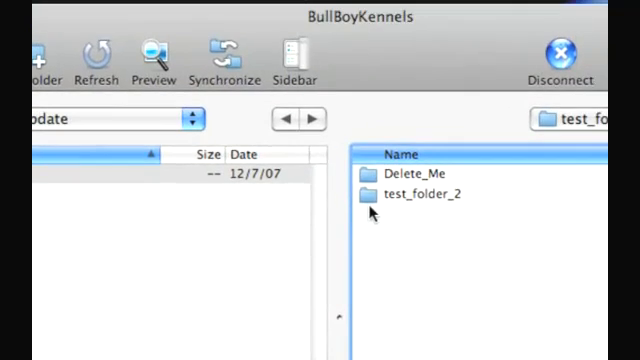
{"action": "left_click", "coordinate": [415, 198]}
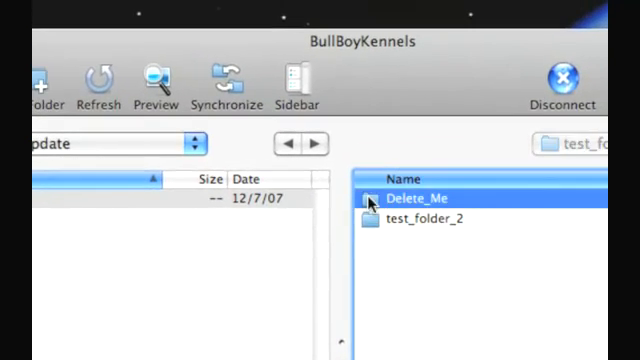
{"action": "double_click", "coordinate": [415, 198]}
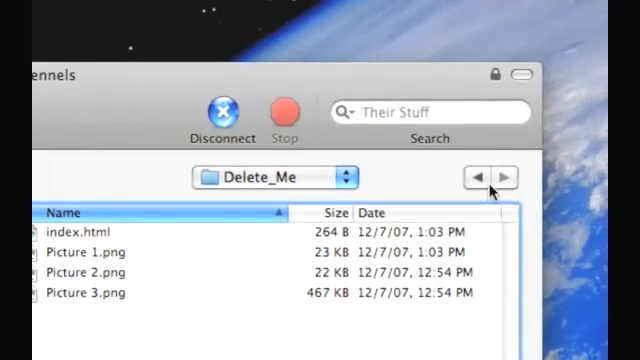
{"action": "left_click", "coordinate": [478, 176]}
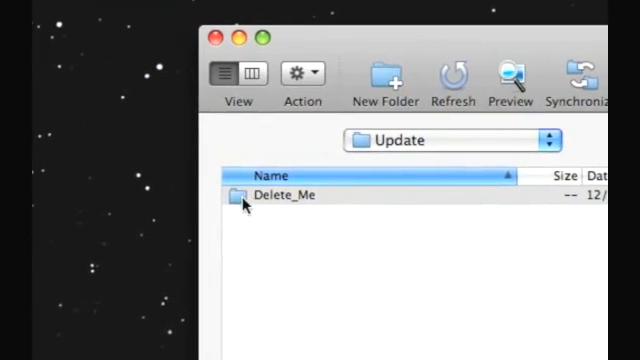
Upload Delete_Me from the local Update folder to the server again
{"action": "double_click", "coordinate": [273, 195]}
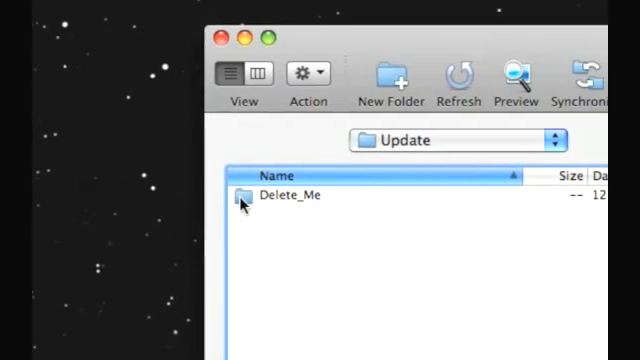
{"action": "left_click", "coordinate": [288, 196]}
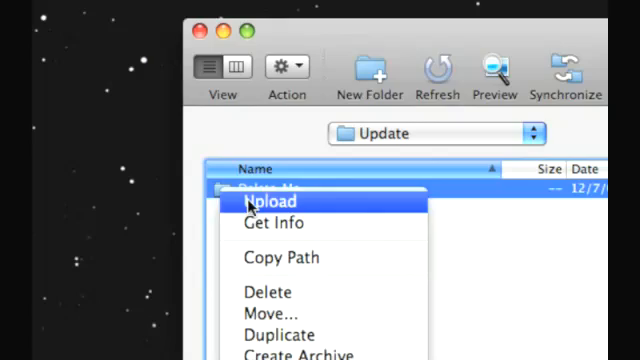
{"action": "left_click", "coordinate": [270, 201]}
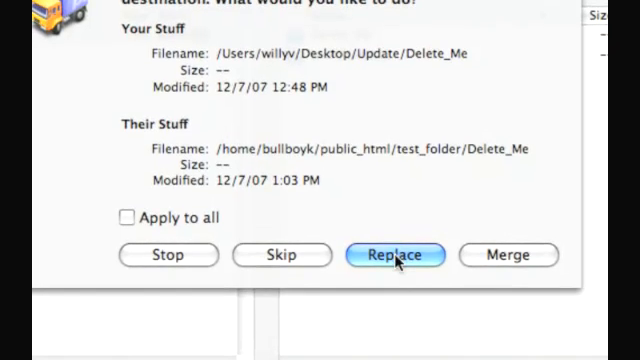
Replace the server's existing Delete_Me folder with the local copy
{"action": "left_click", "coordinate": [394, 255]}
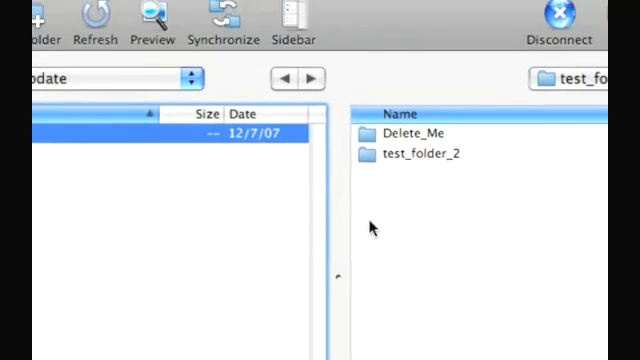
{"action": "left_click", "coordinate": [410, 196]}
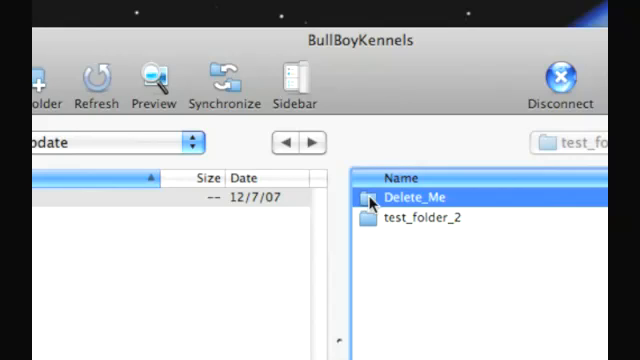
Open the server's Delete_Me folder and move the local pane to the Desktop
{"action": "double_click", "coordinate": [413, 195]}
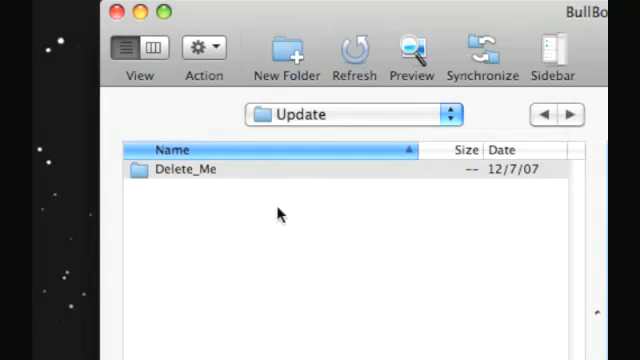
{"action": "double_click", "coordinate": [185, 169]}
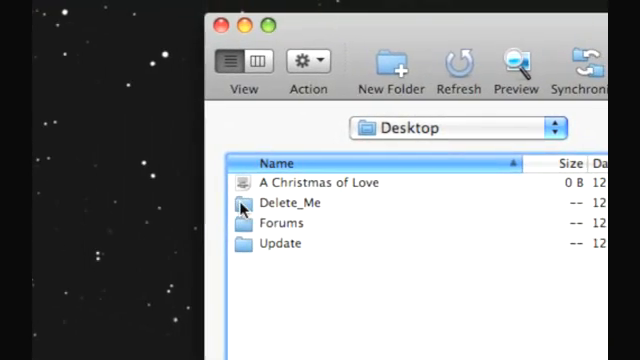
Merge Desktop's Delete_Me onto the server and confirm index and Pictures 1–3 are restored
{"action": "left_click", "coordinate": [290, 202]}
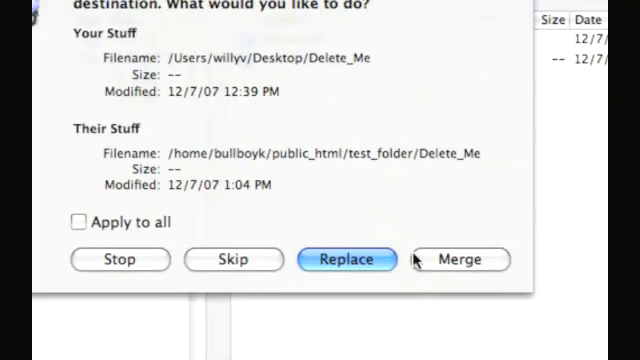
{"action": "left_click", "coordinate": [345, 259]}
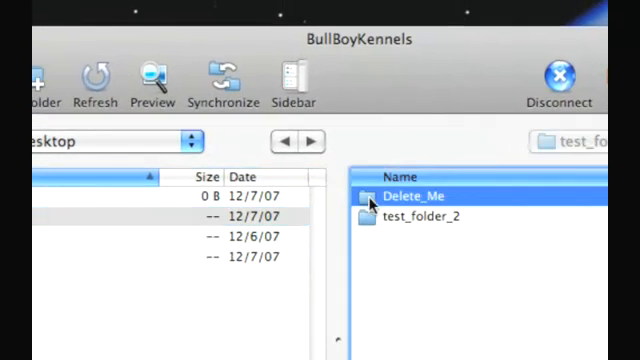
{"action": "double_click", "coordinate": [413, 195]}
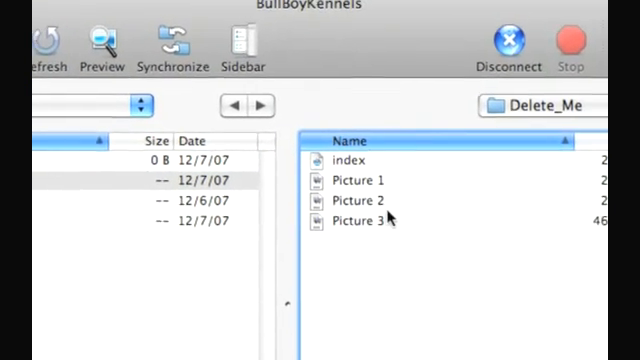